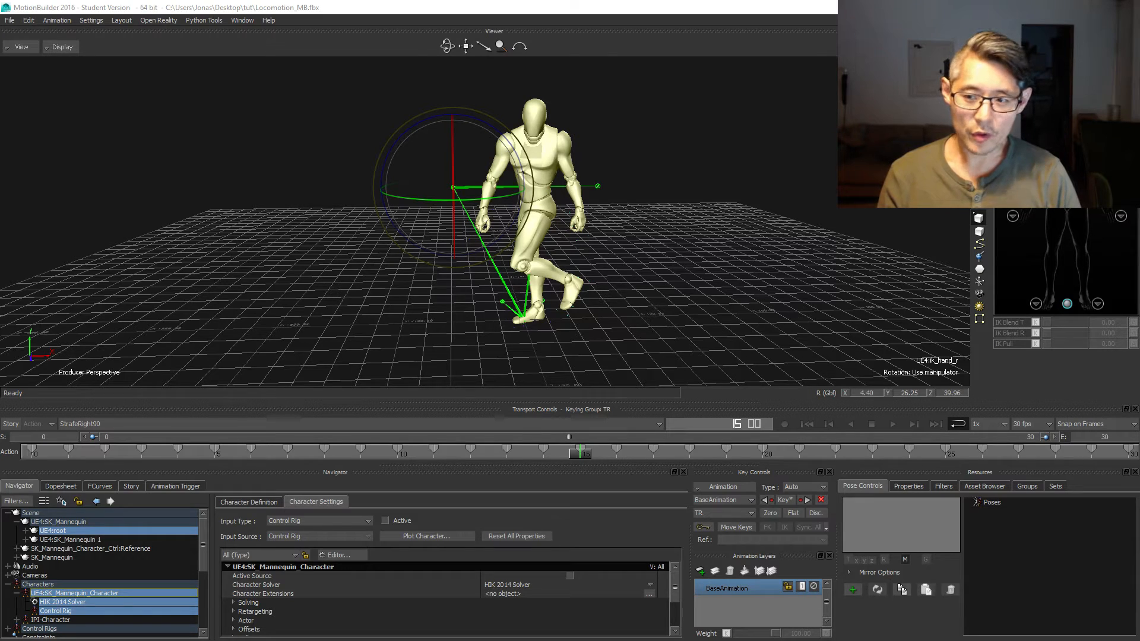
pyautogui.moveTo(157, 445)
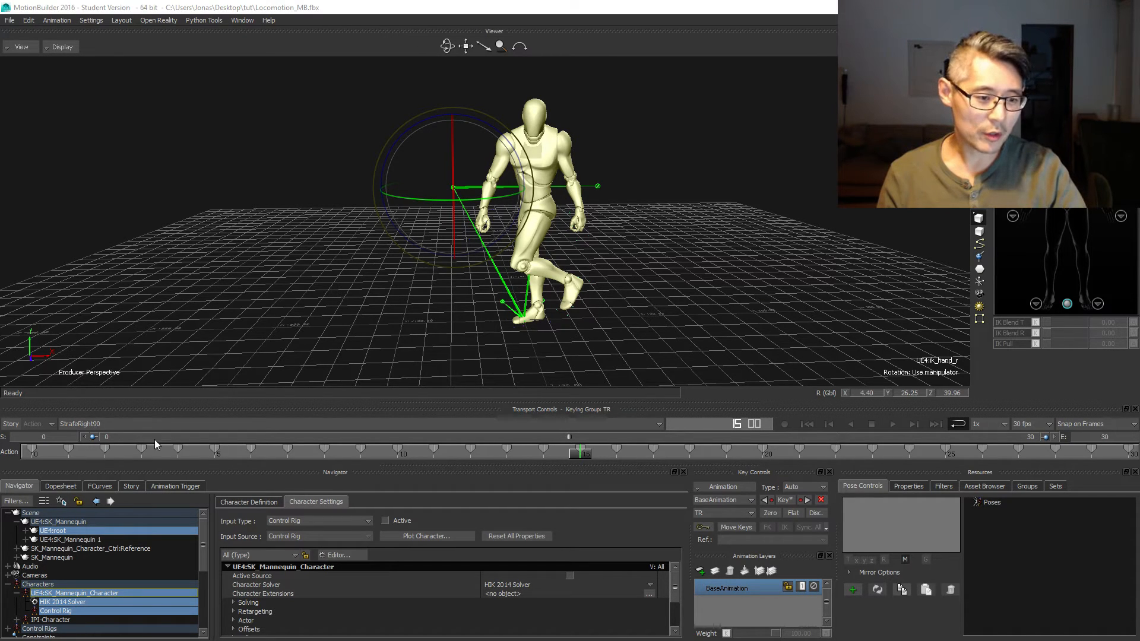
# Create a new empty take (Take 002) from the Transport Controls take list.
pyautogui.click(81, 422)
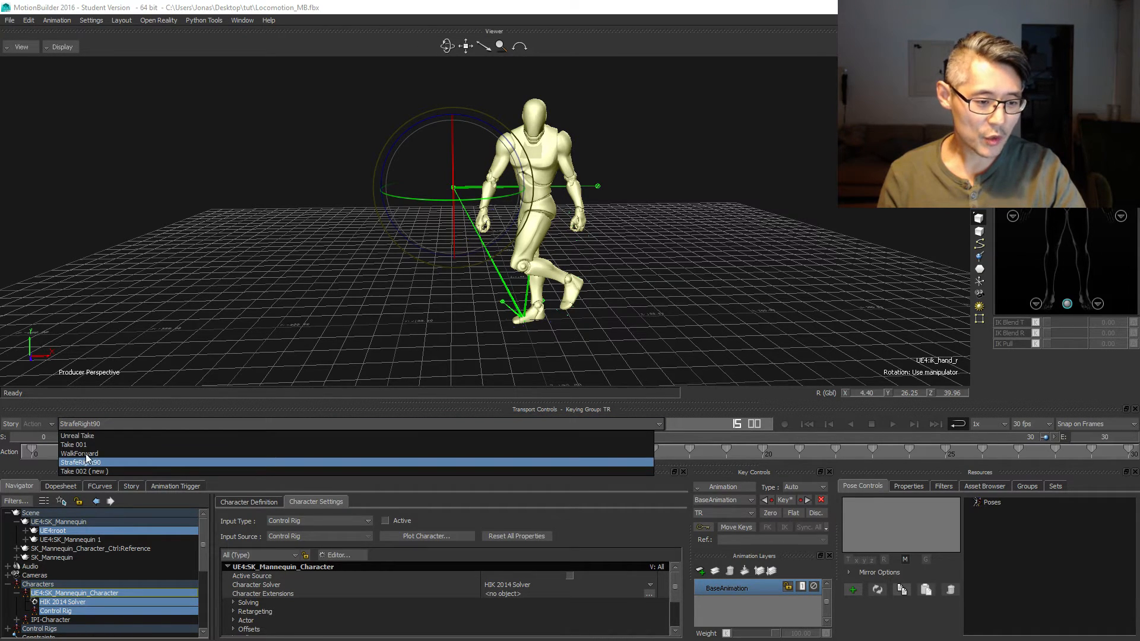
pyautogui.click(78, 453)
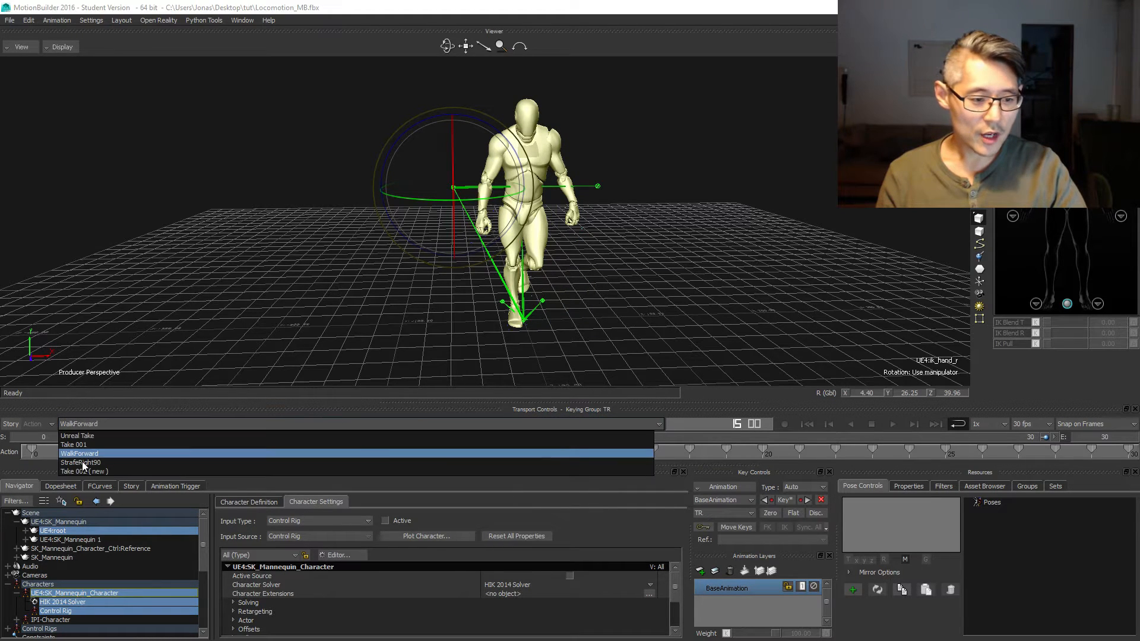
pyautogui.click(76, 470)
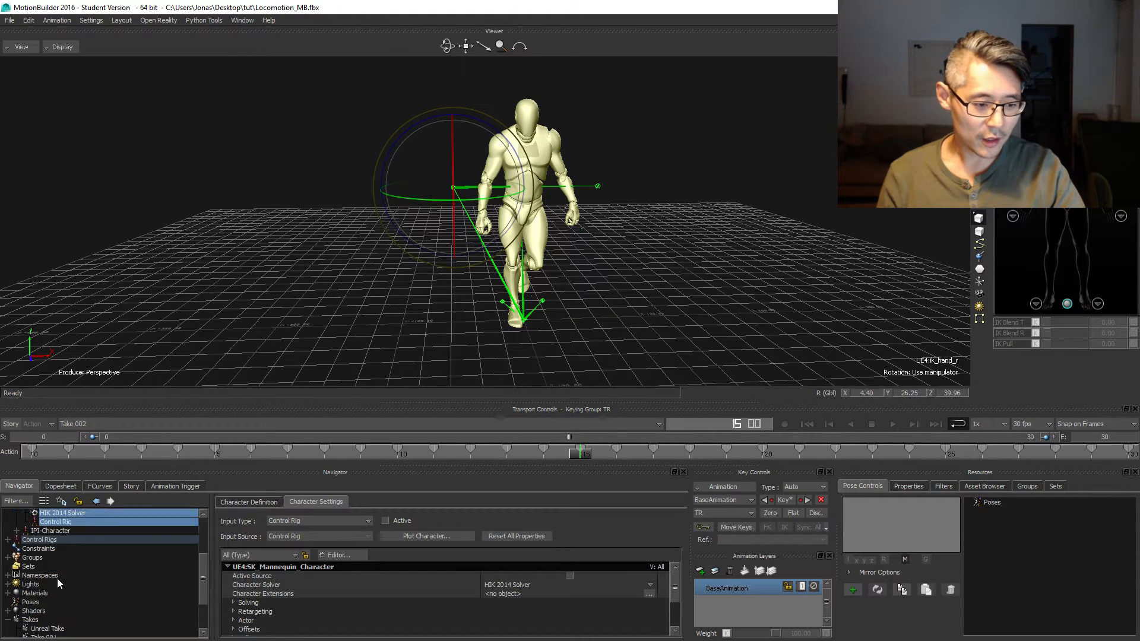
# Rename Take 002 to StrafeRight45 and set the character's Control Rig input active.
pyautogui.rightClick(33, 608)
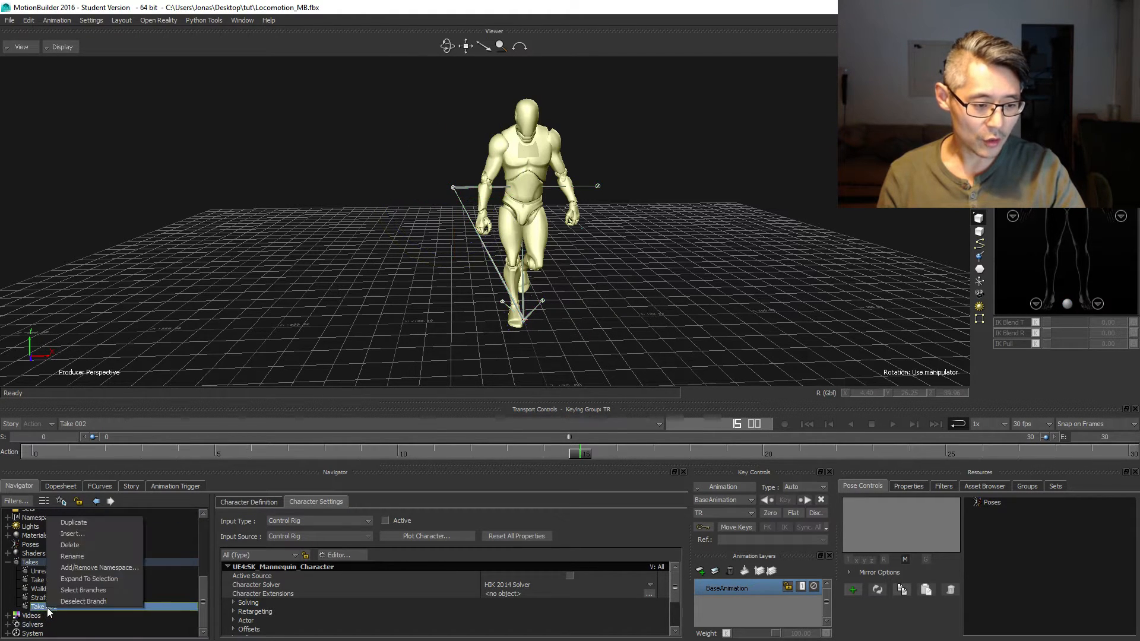
pyautogui.click(72, 556)
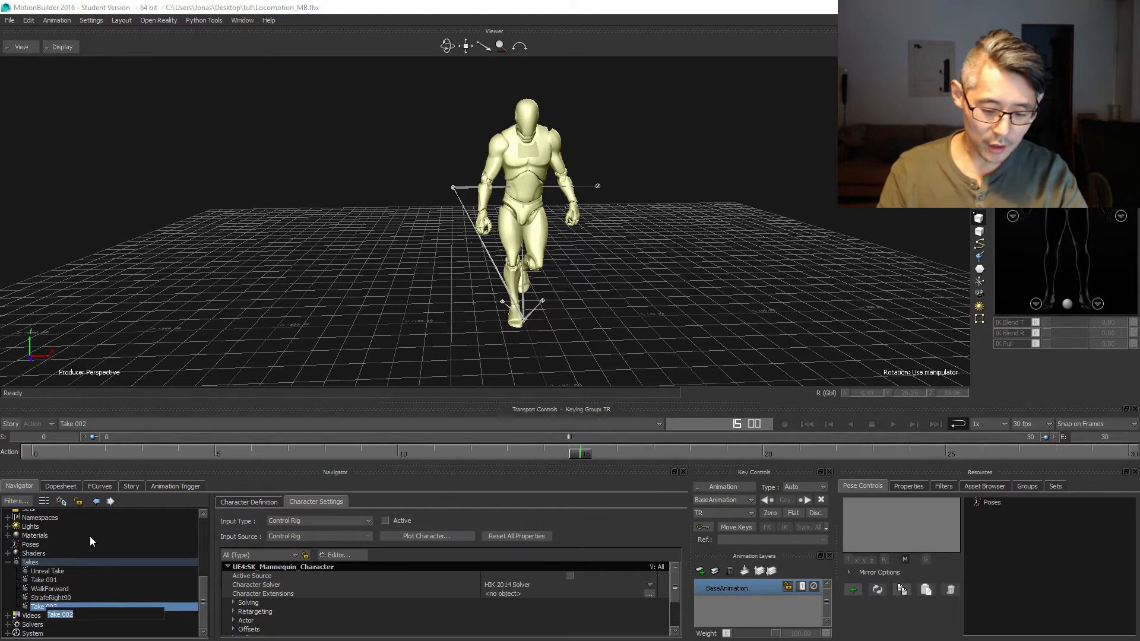
pyautogui.write('StrafeRight45')
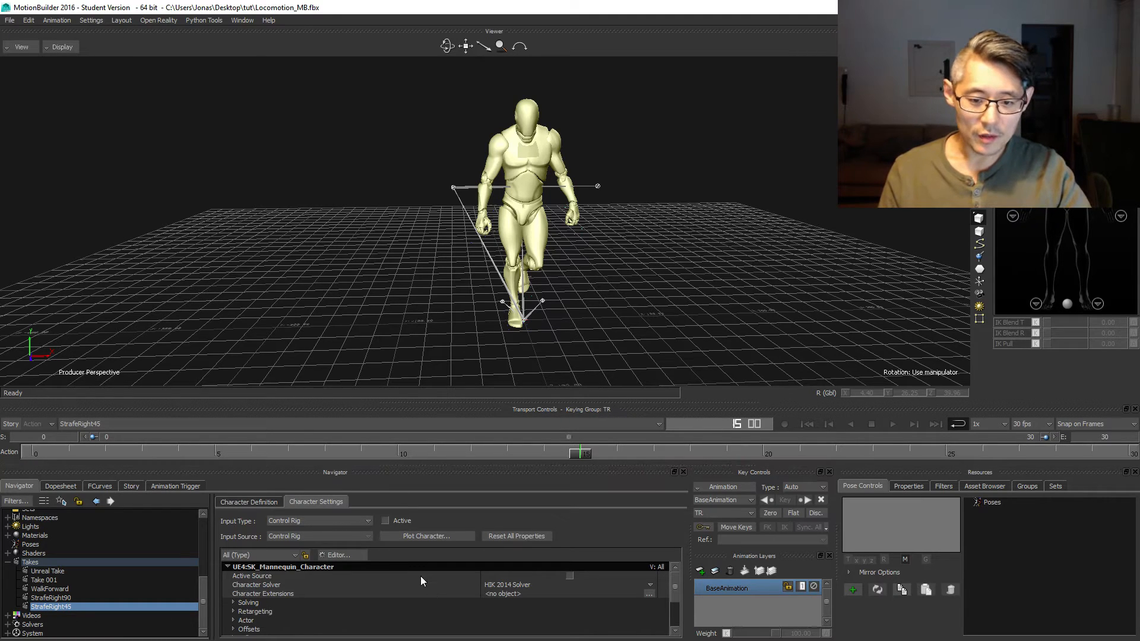
pyautogui.click(384, 521)
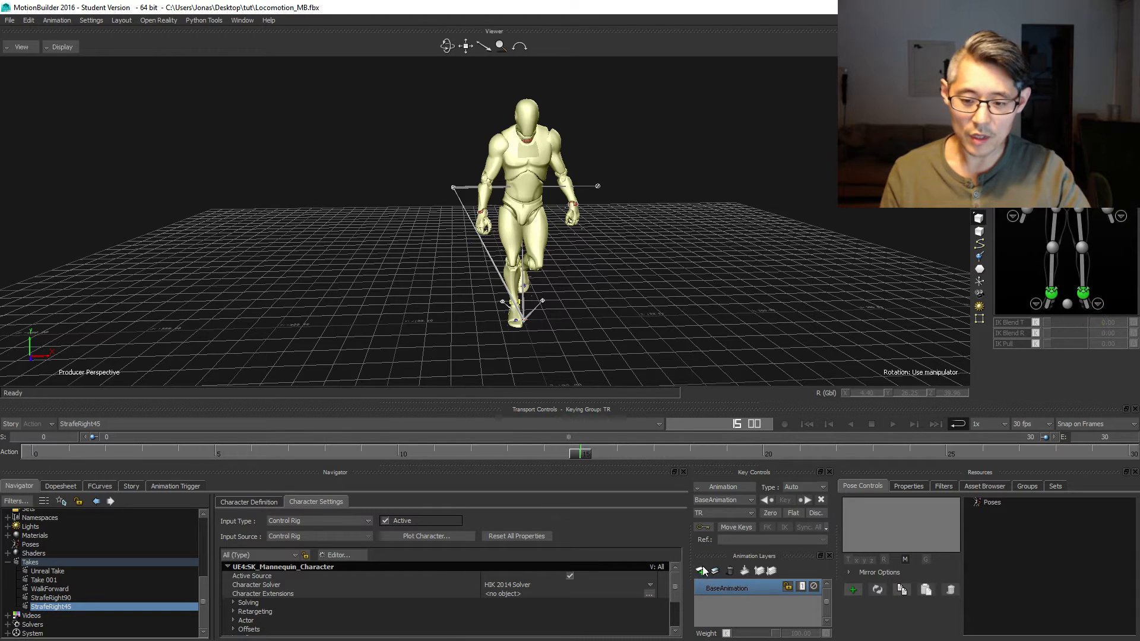
# Add AnimLayer1 and select the character's Ctrl Reference for the -45 degree rotation.
pyautogui.click(700, 571)
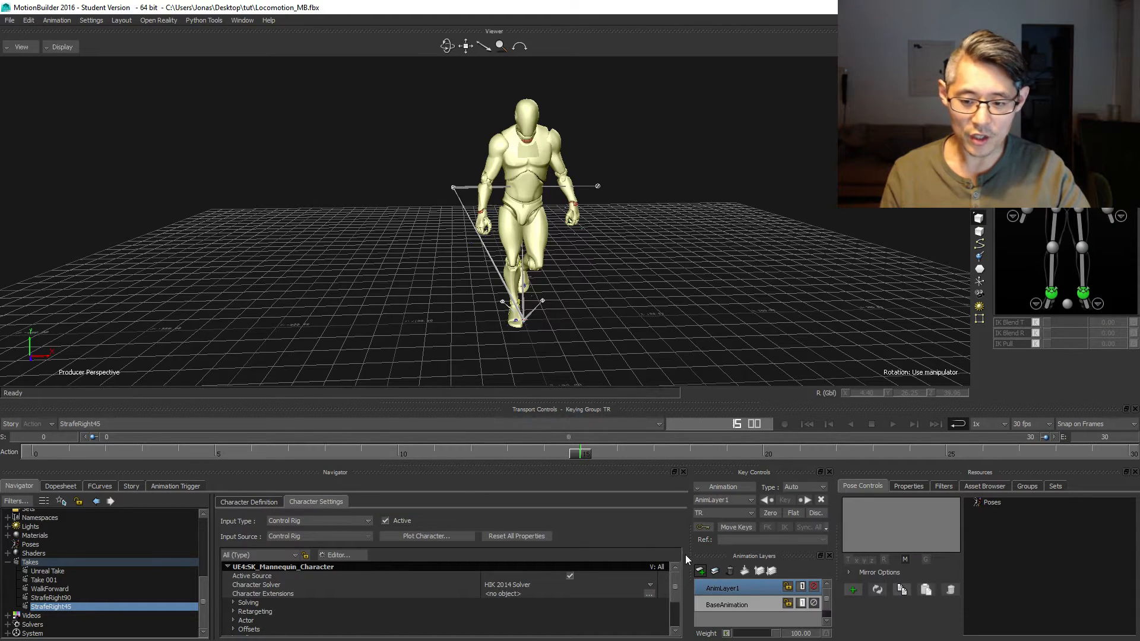
pyautogui.click(516, 315)
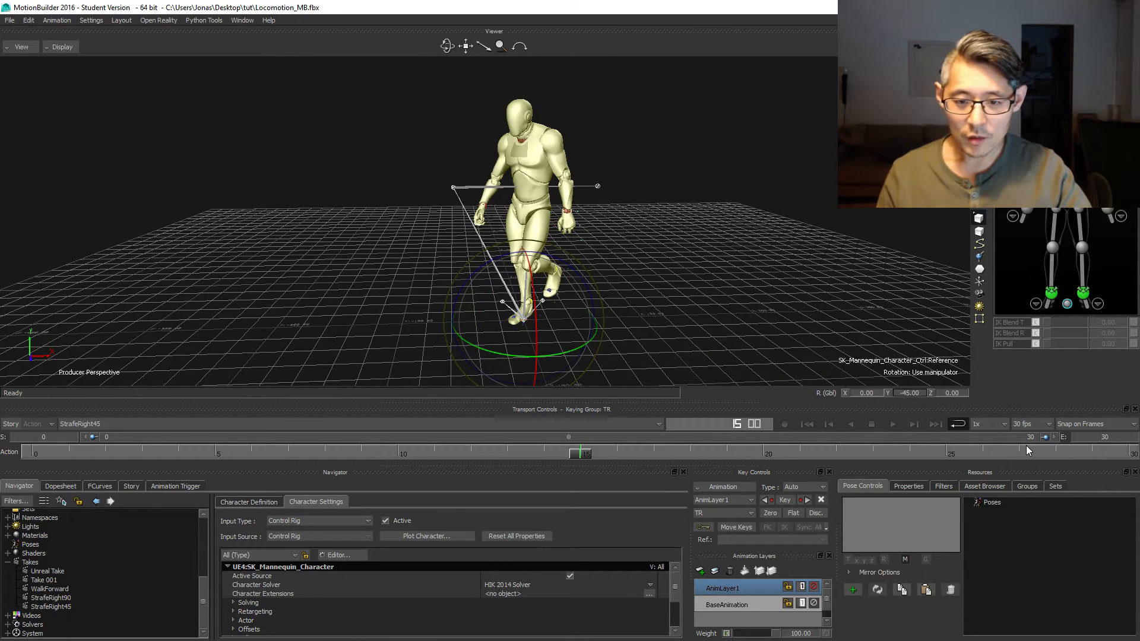
pyautogui.moveTo(642, 634)
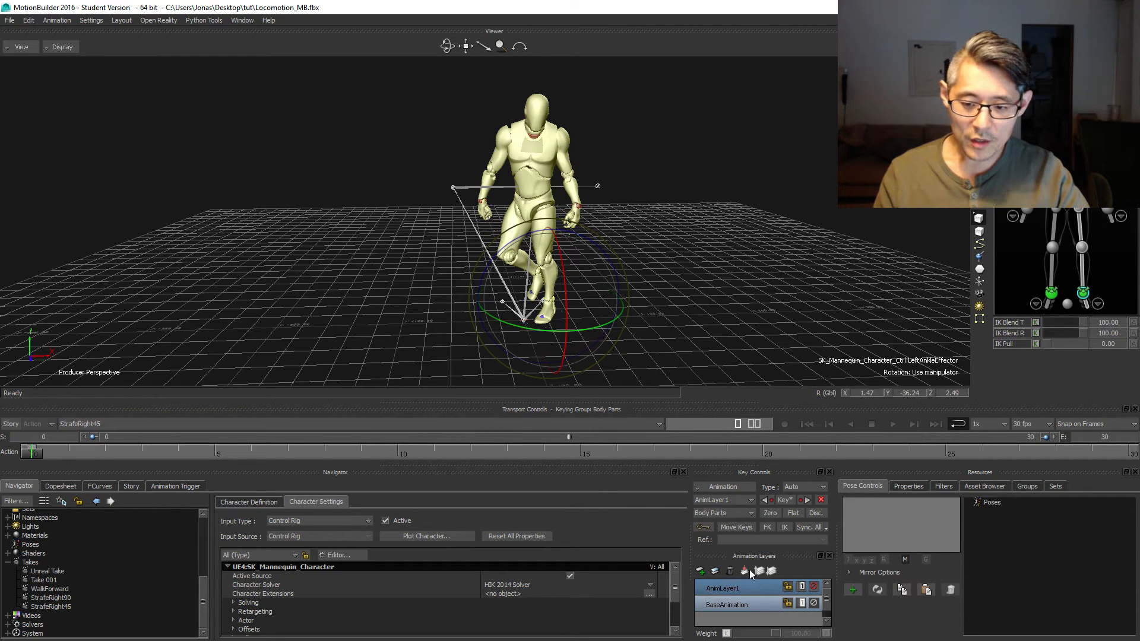
# Merge AnimLayer1 into BaseAnimation.
pyautogui.click(744, 572)
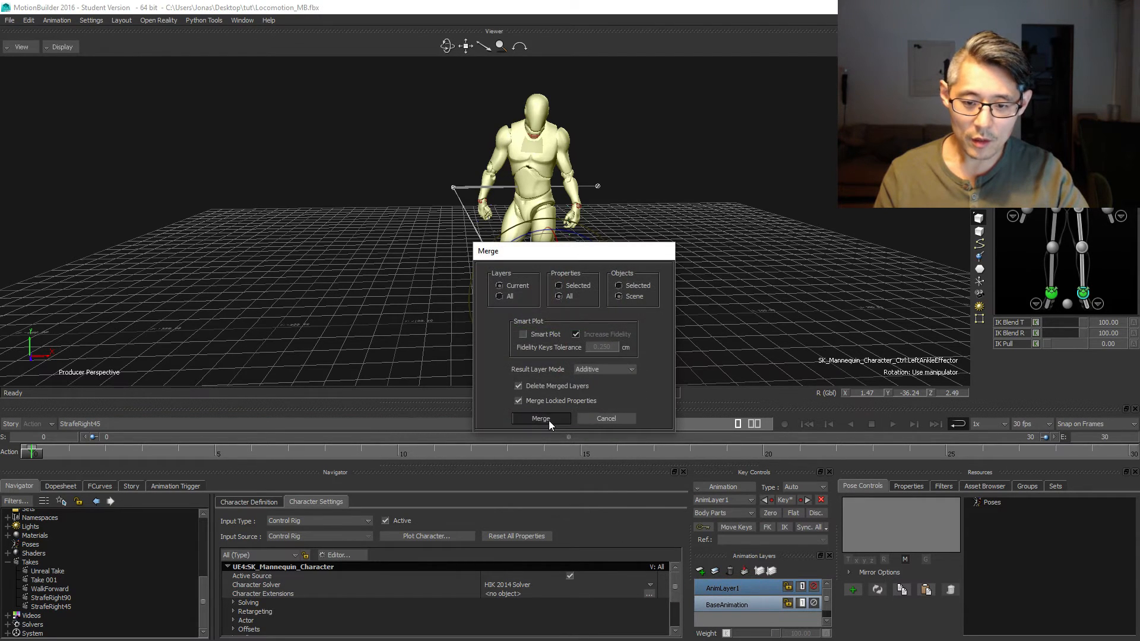
pyautogui.click(541, 418)
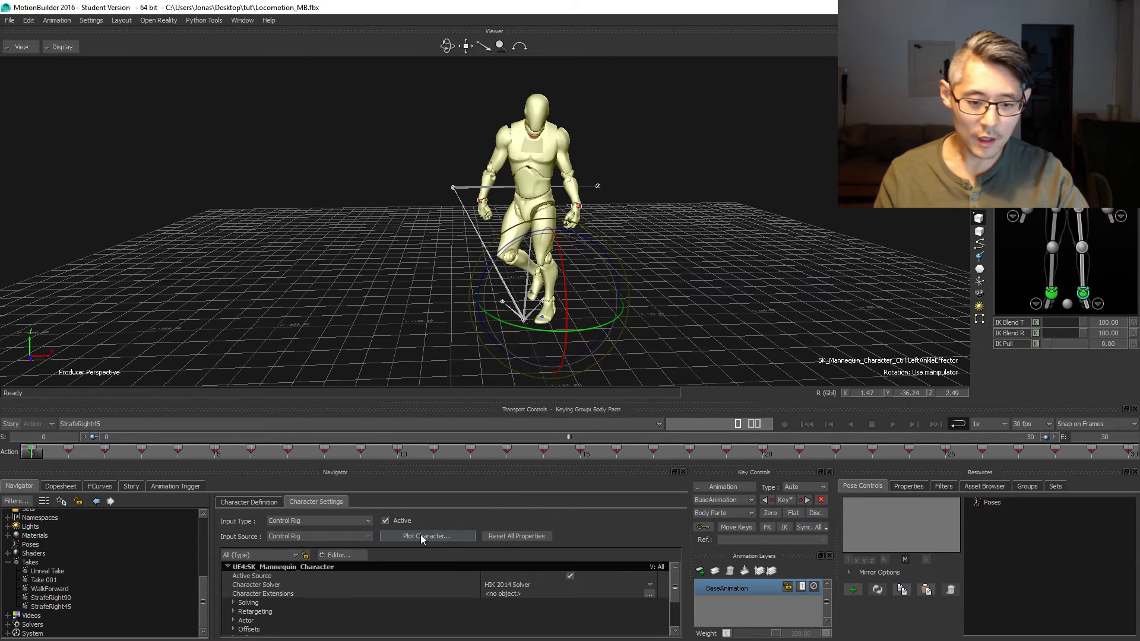
pyautogui.click(427, 535)
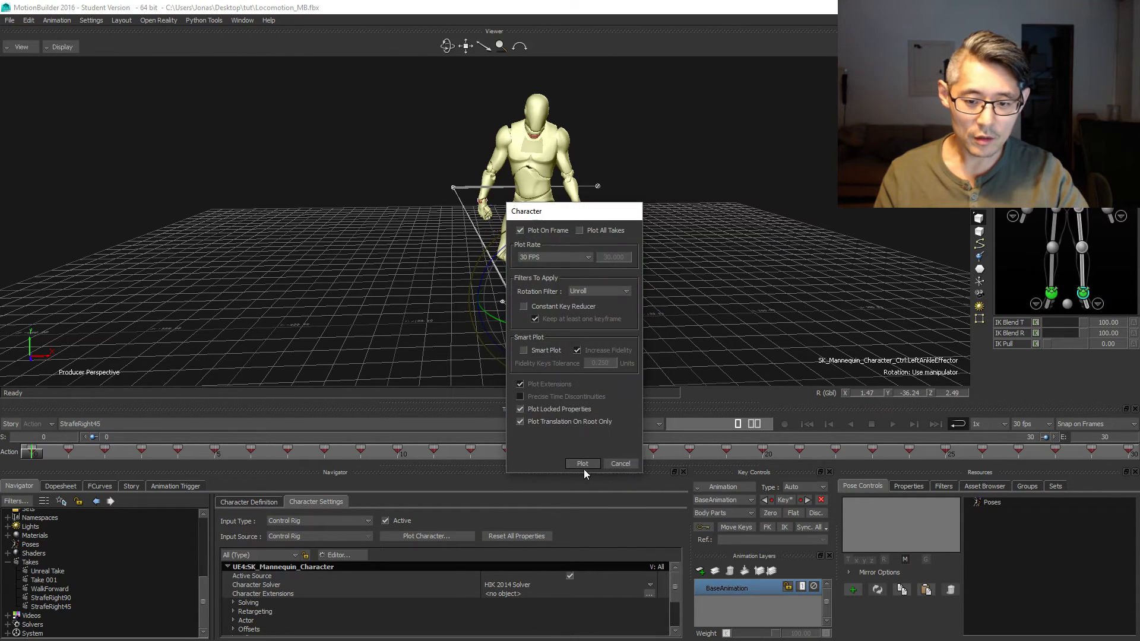
# Plot the strafe motion to the skeleton and play back the StrafeRight45 take.
pyautogui.click(581, 464)
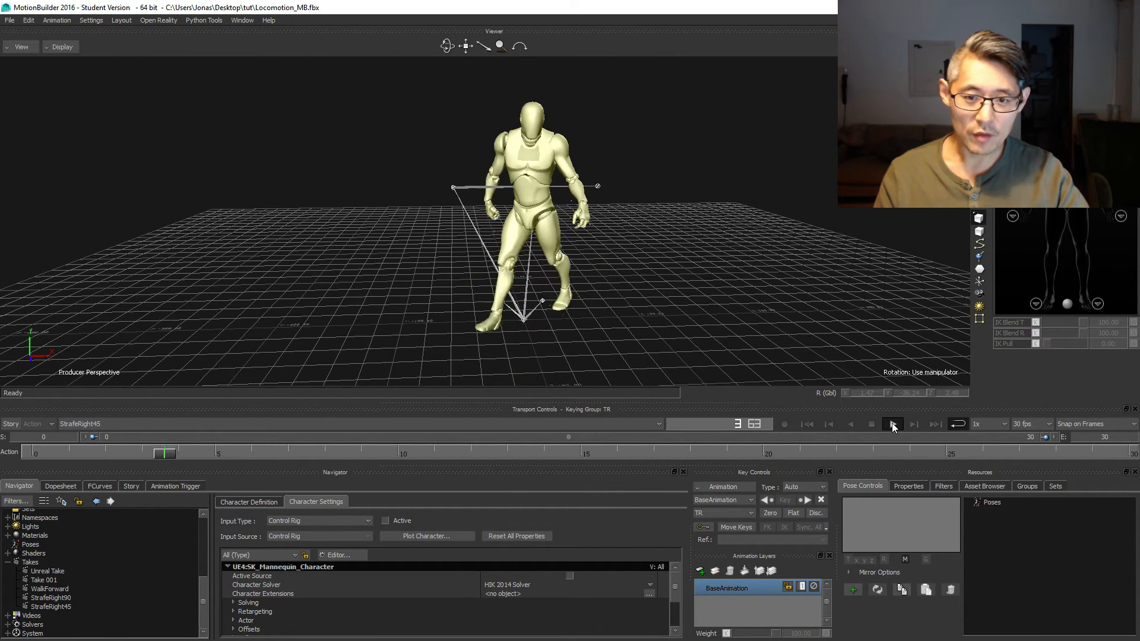
pyautogui.click(893, 424)
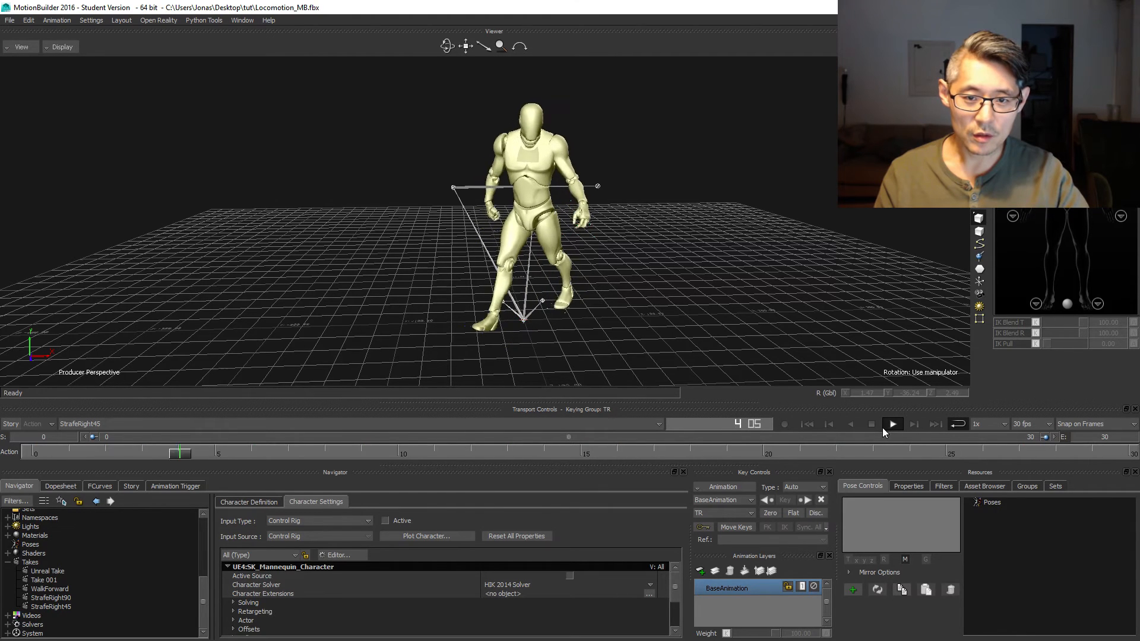
pyautogui.click(891, 424)
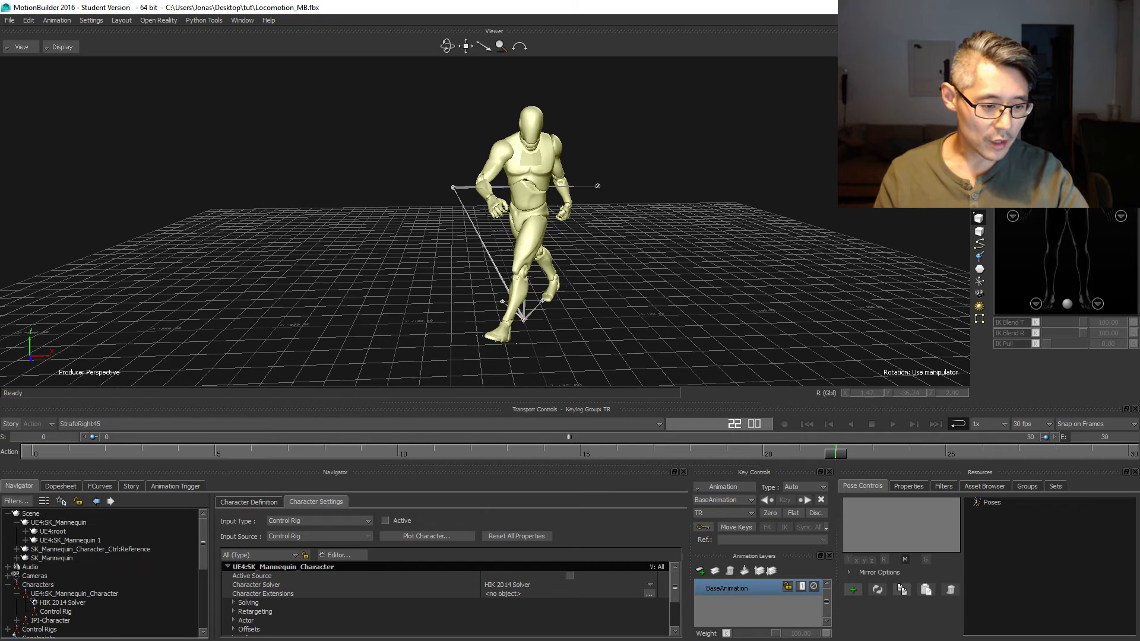
# Export the skeleton root selection as StrafeRight45.fbx with only the StrafeRight45 take ticked.
pyautogui.click(45, 530)
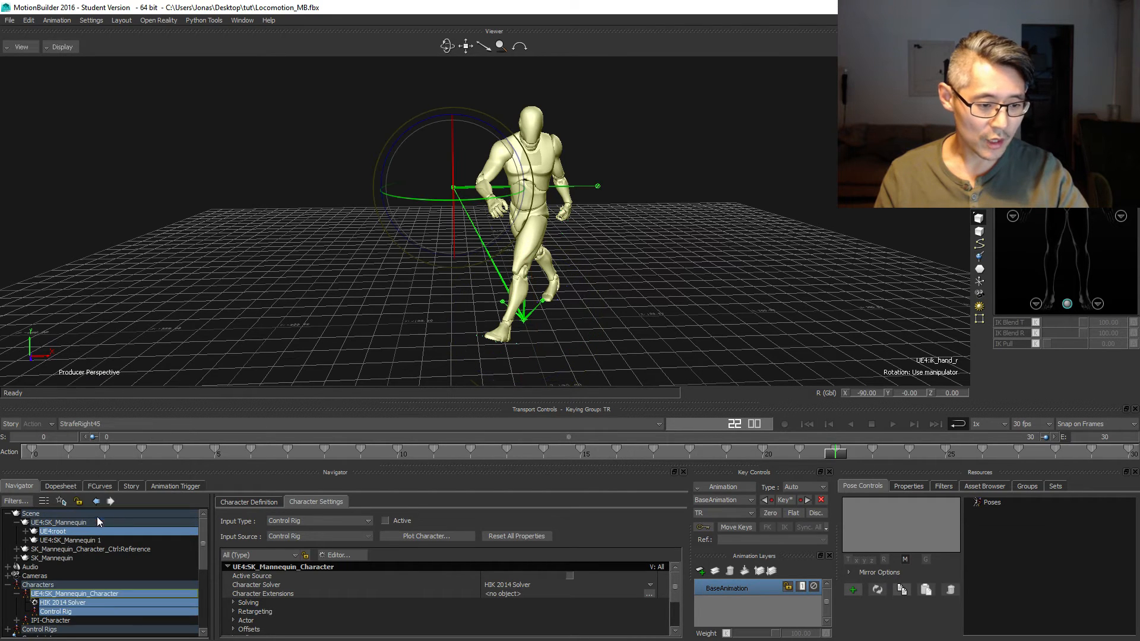
pyautogui.click(8, 20)
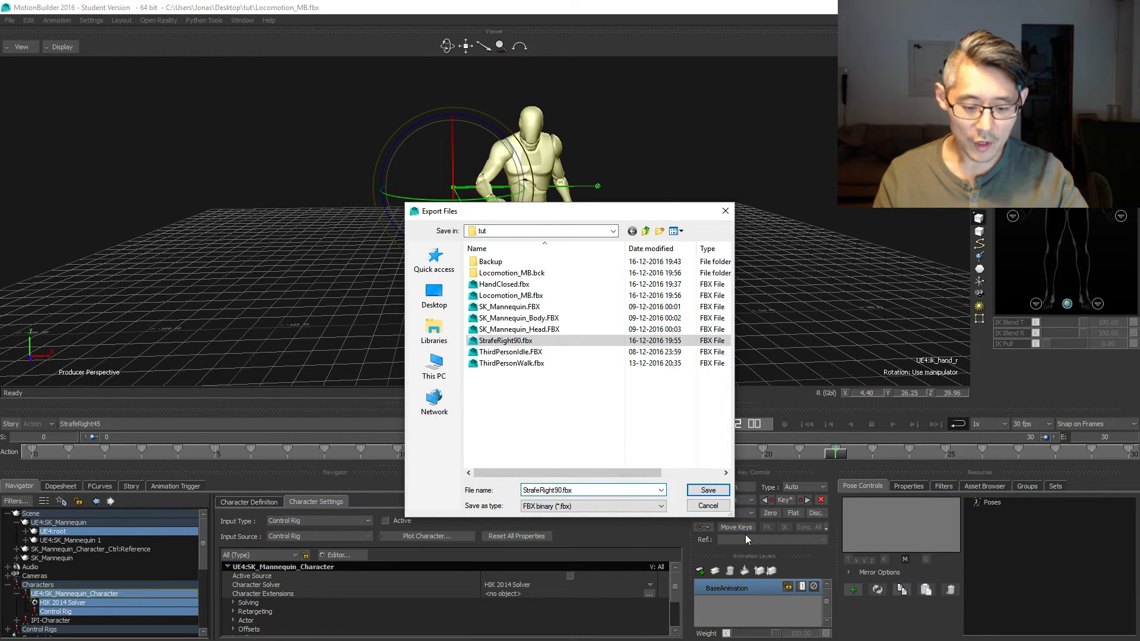
pyautogui.click(708, 505)
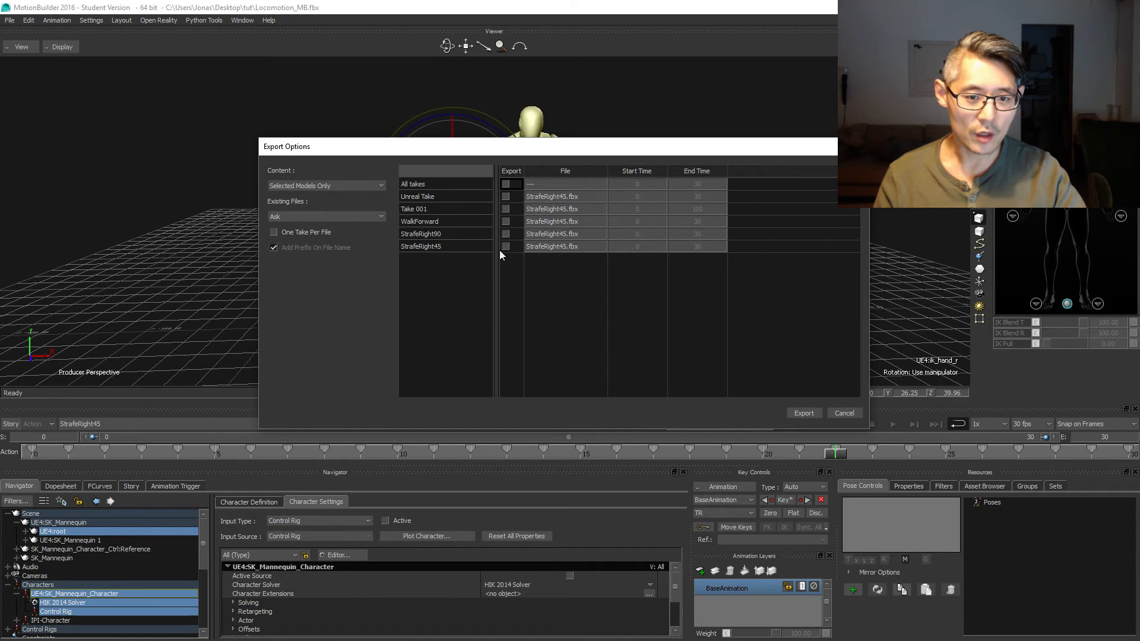
pyautogui.click(505, 247)
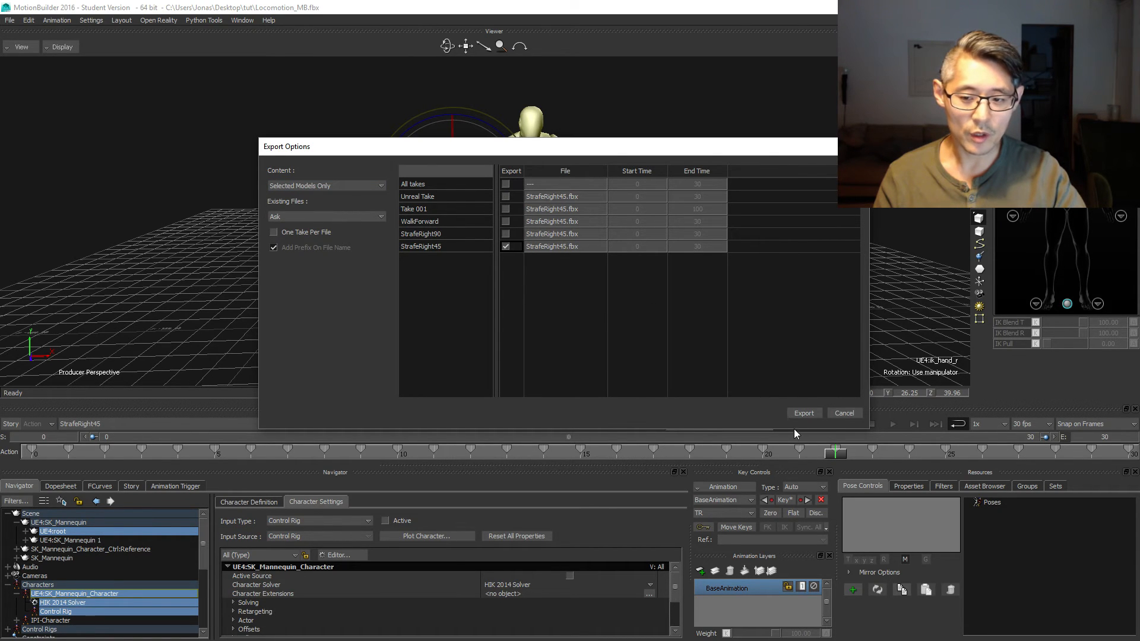